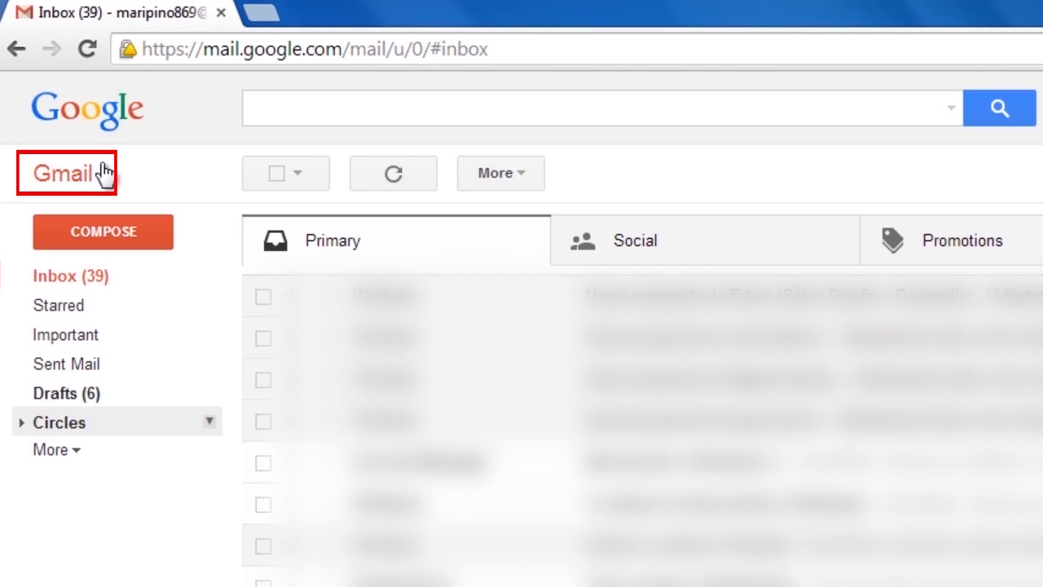
- Switch Gmail from the inbox to Contacts and open the More actions menu
left_click(65, 173)
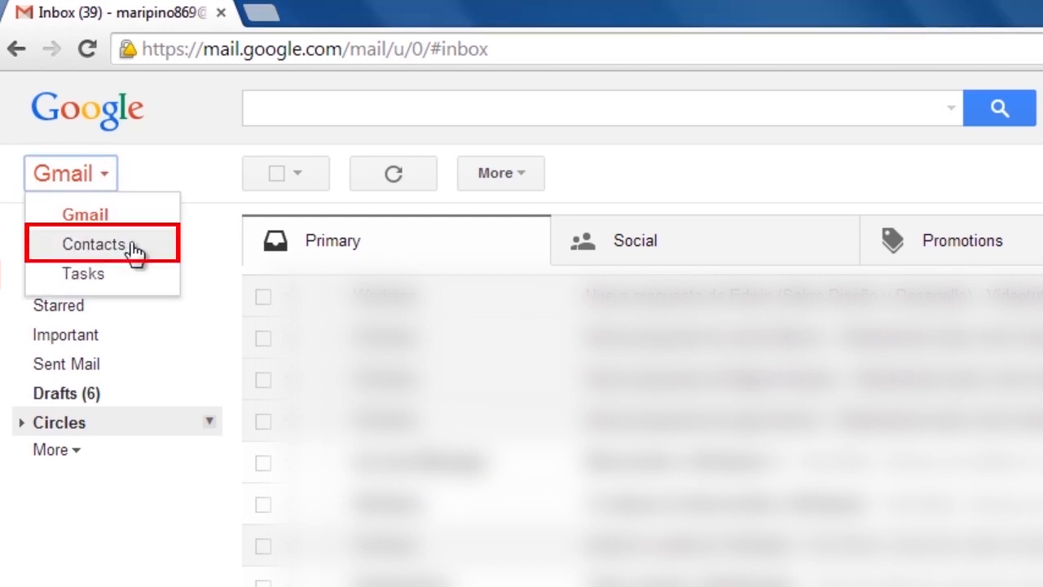
left_click(93, 243)
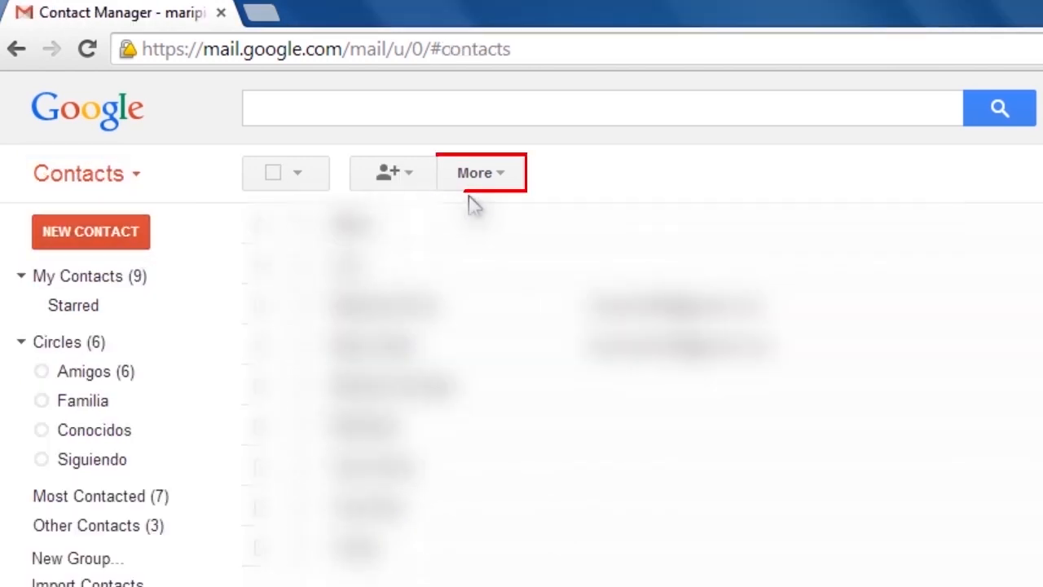
left_click(479, 172)
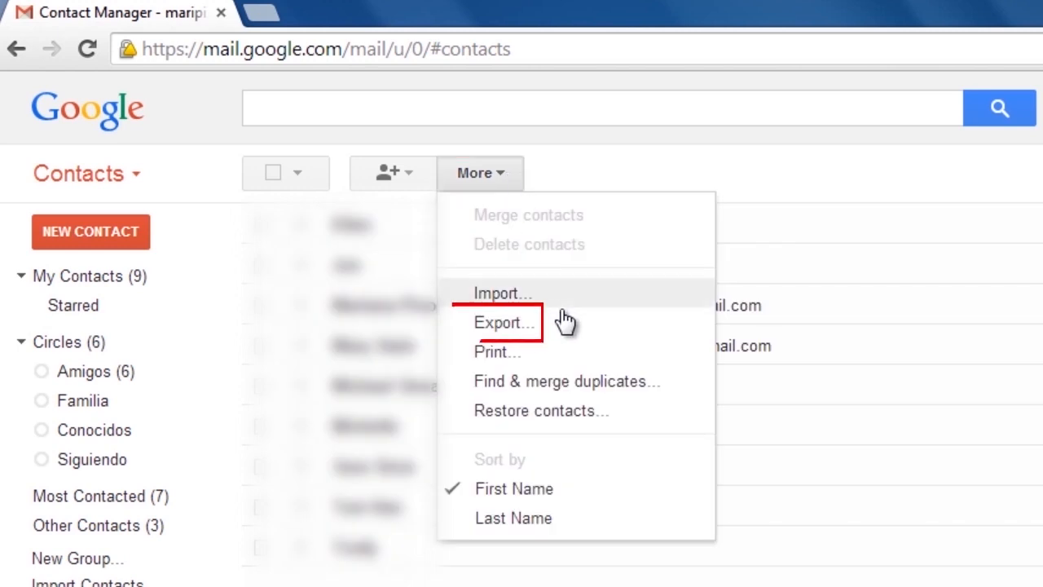
- Export all 17 contacts in Google CSV format and open the downloaded CSV in Excel
left_click(504, 322)
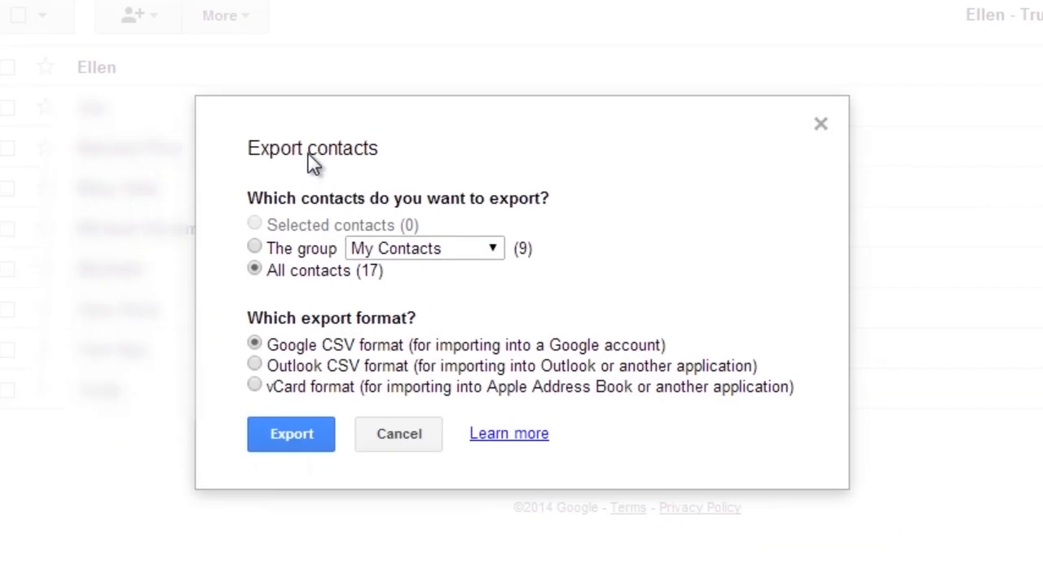
mouse_move(591, 263)
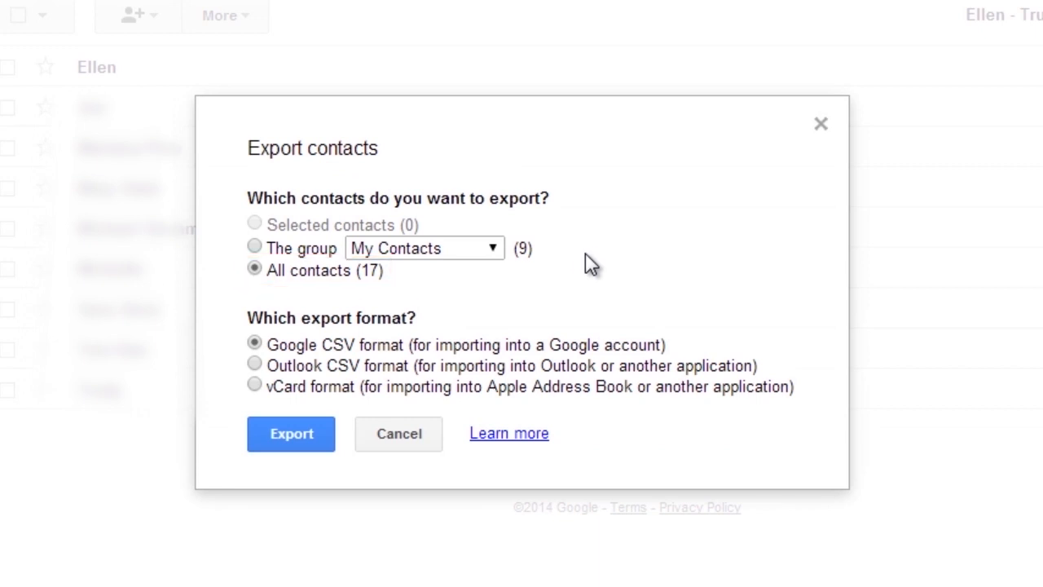
mouse_move(523, 285)
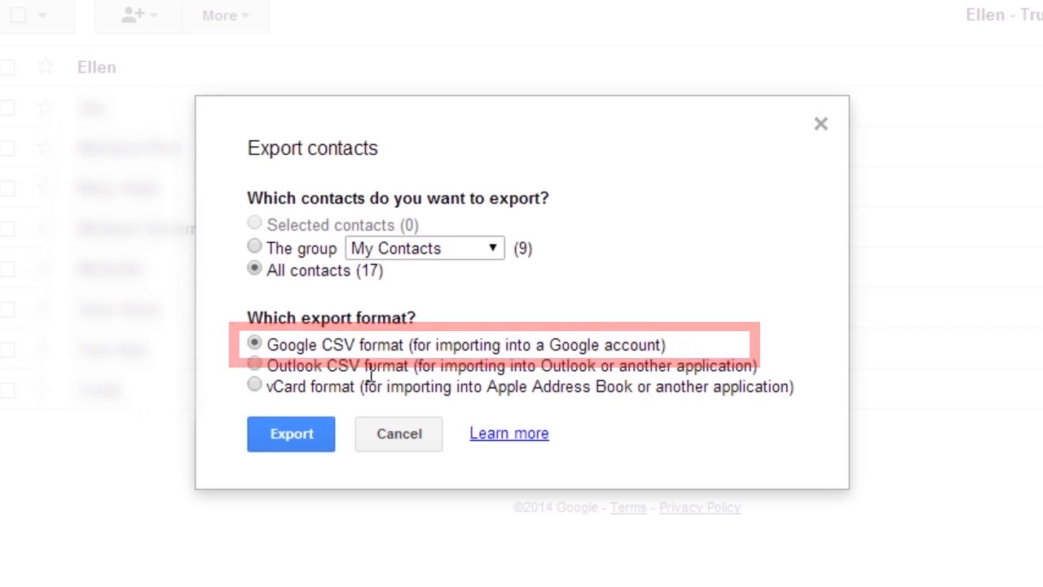
left_click(254, 363)
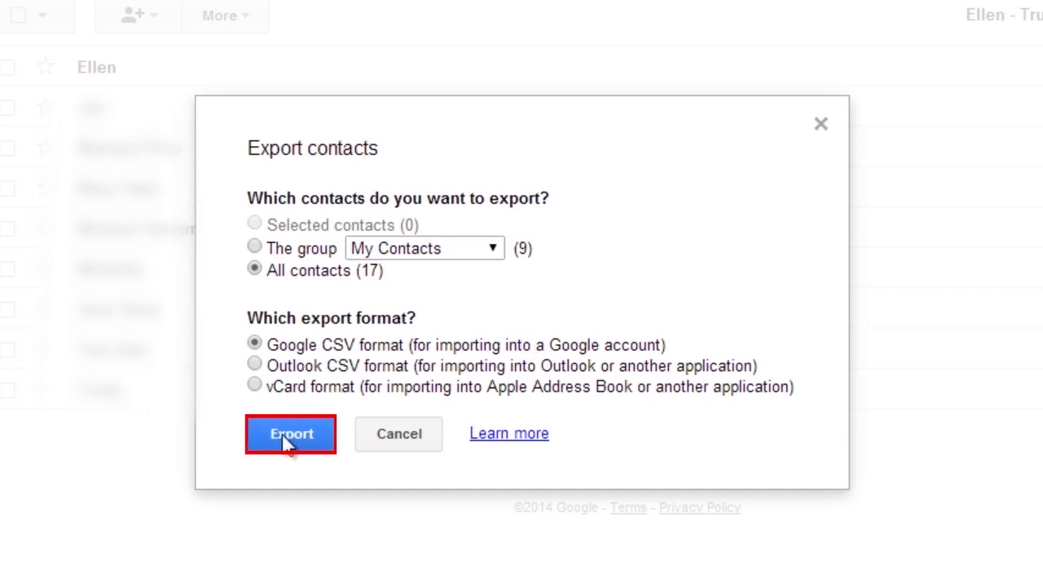
left_click(290, 433)
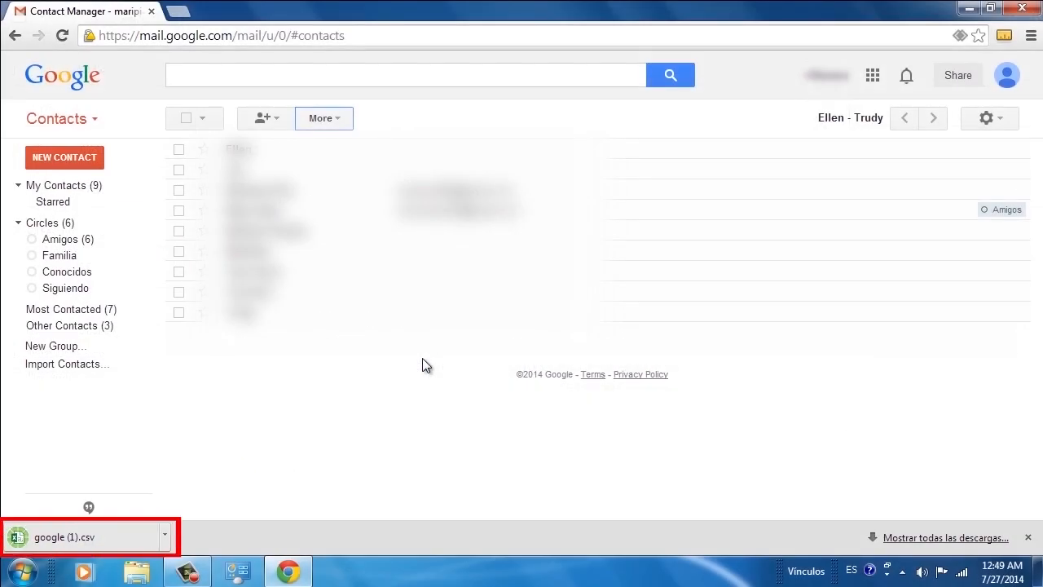
mouse_move(430, 365)
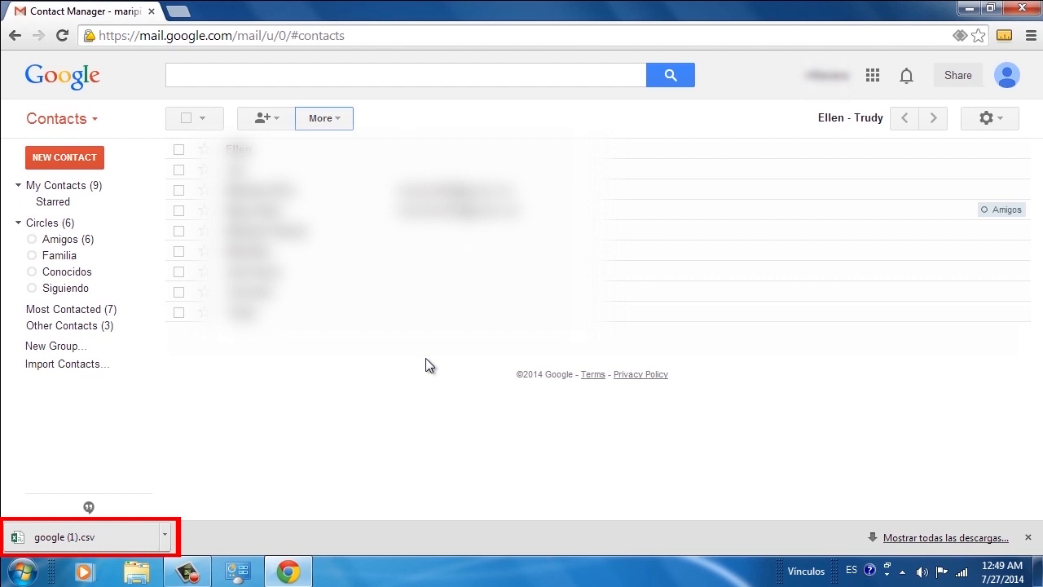
left_click(63, 536)
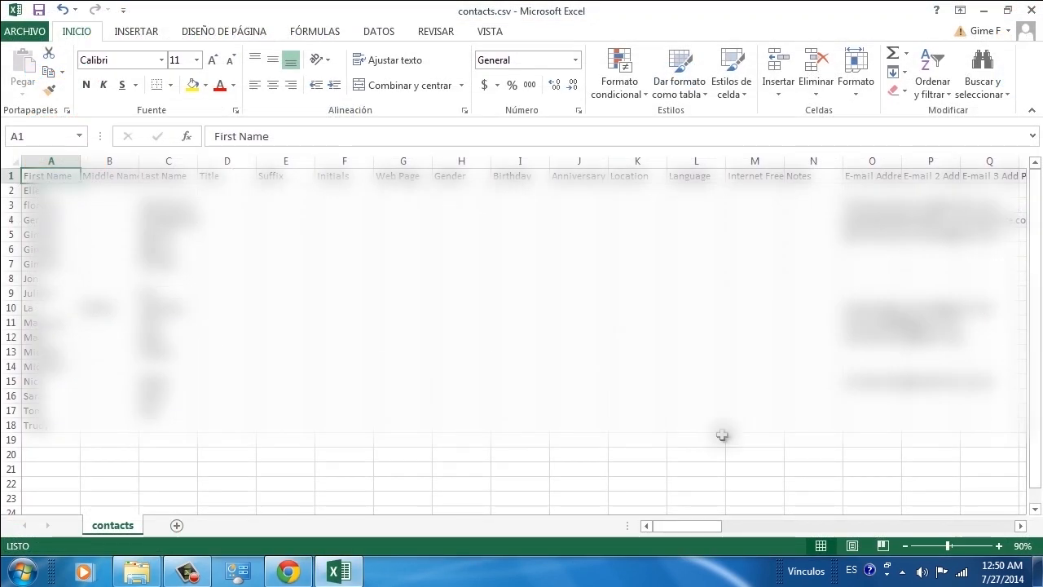